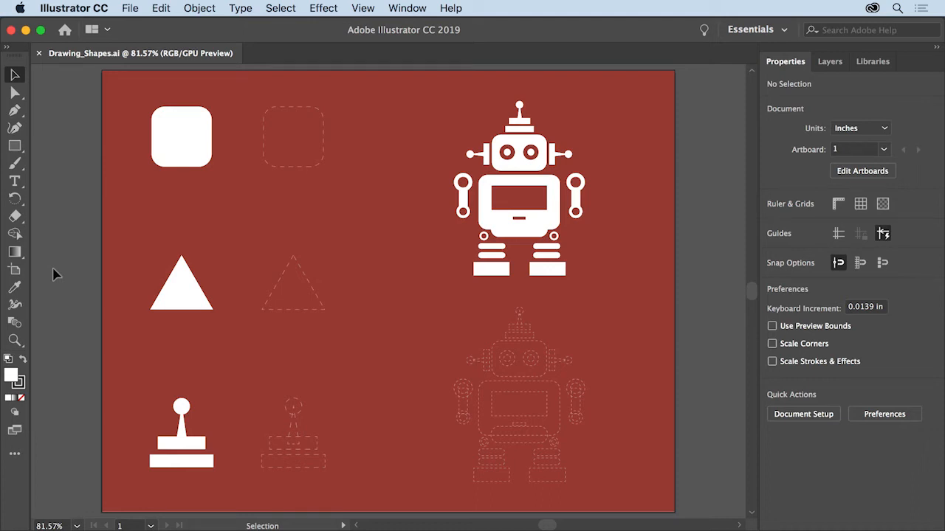
mouse_move(138, 242)
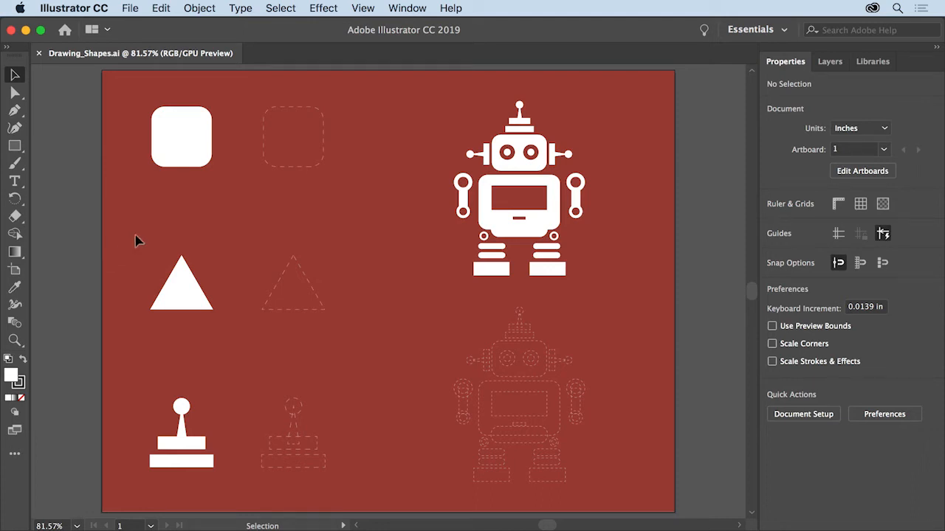
mouse_move(160, 215)
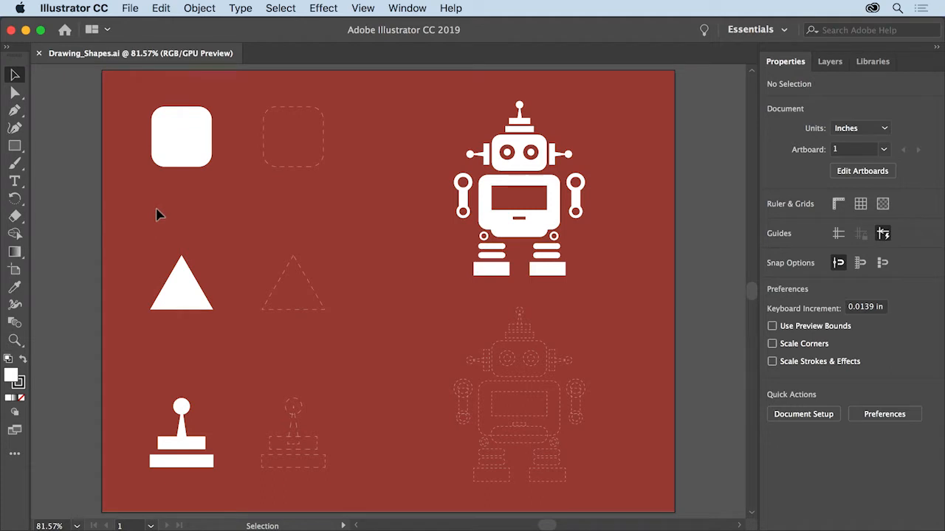
mouse_move(139, 197)
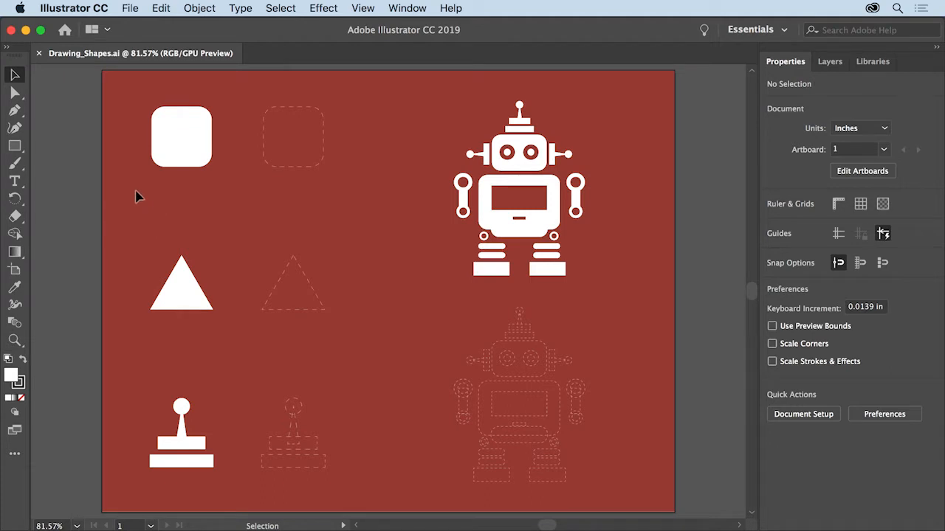
mouse_move(84, 89)
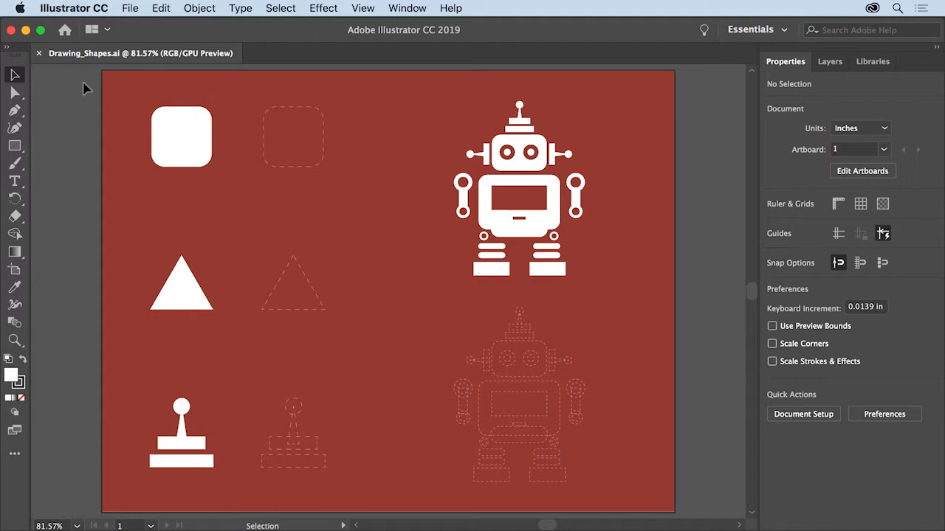
mouse_move(344, 14)
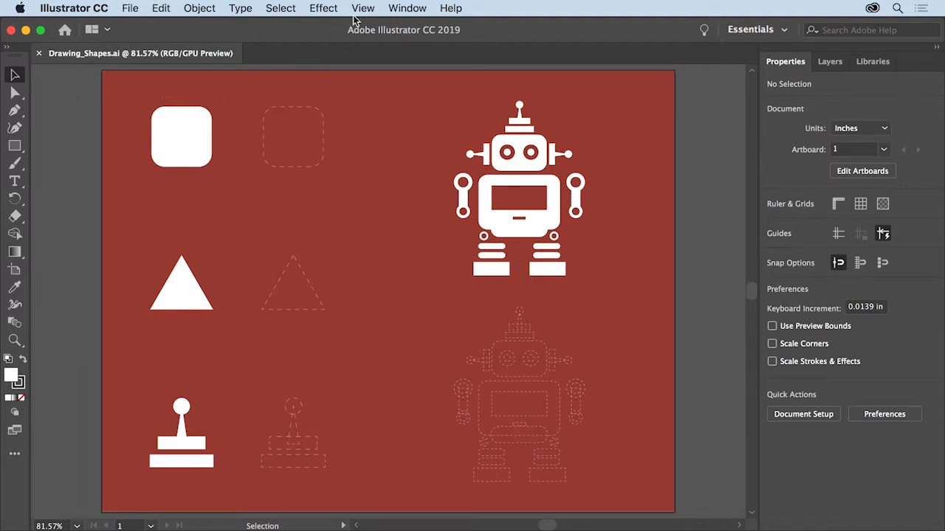
Fit the artboard in the window and select the white triangle on the left
left_click(363, 8)
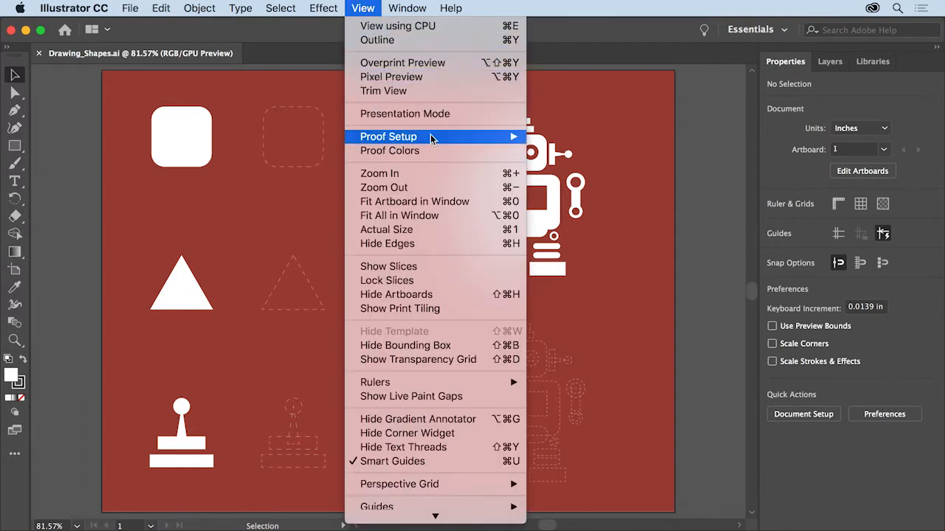
mouse_move(415, 200)
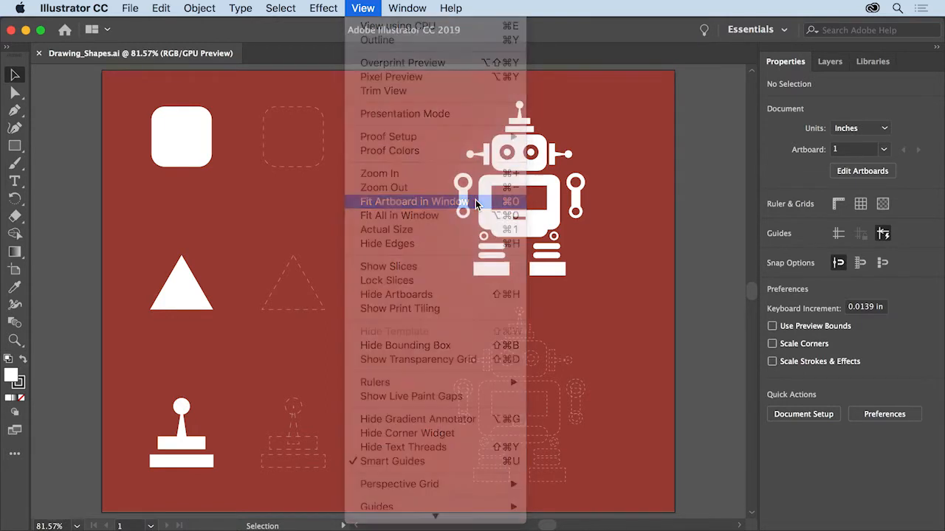
left_click(414, 200)
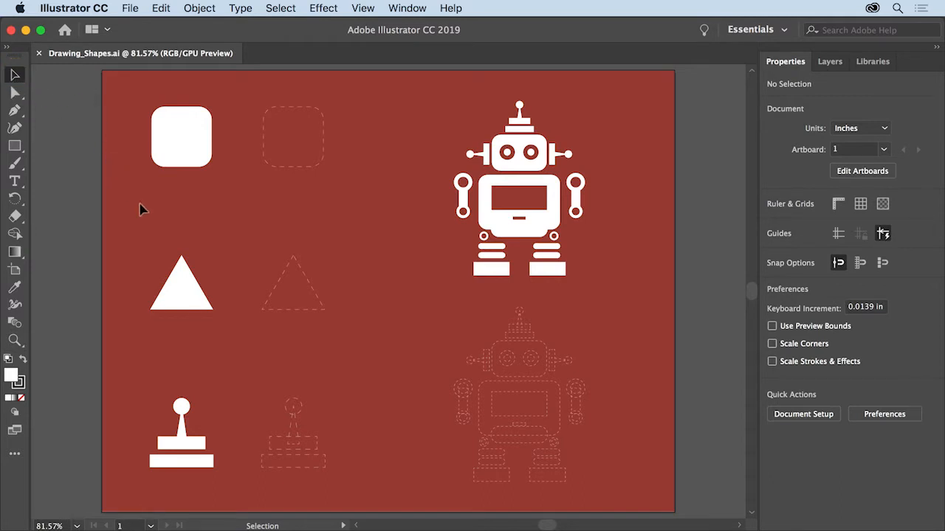
left_click(180, 288)
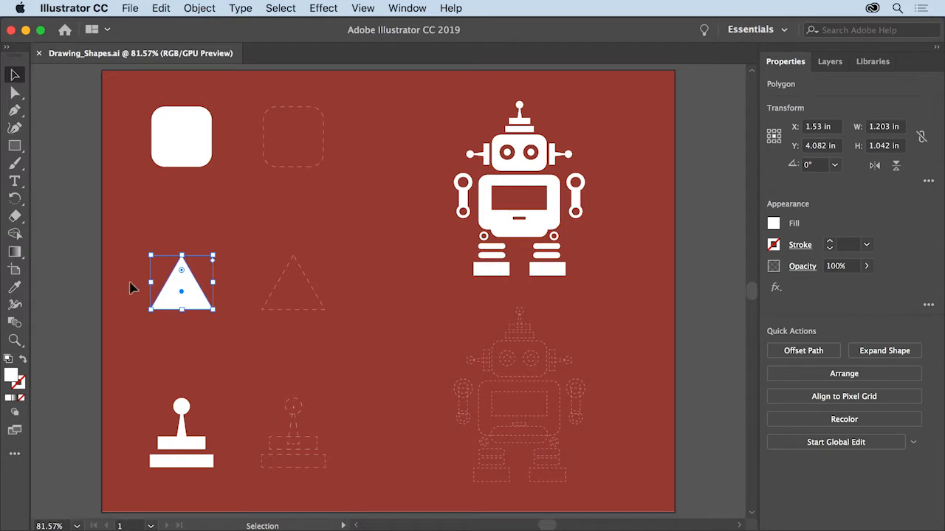
mouse_move(122, 280)
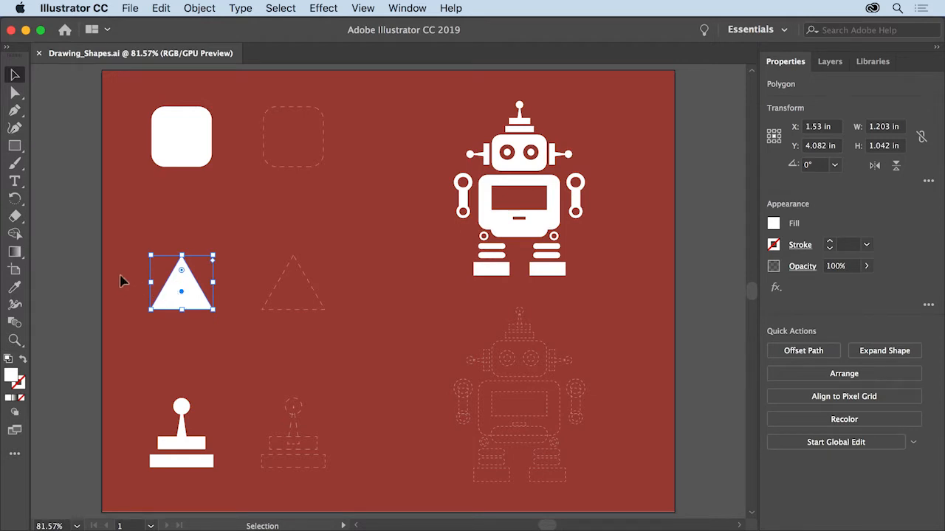
mouse_move(436, 400)
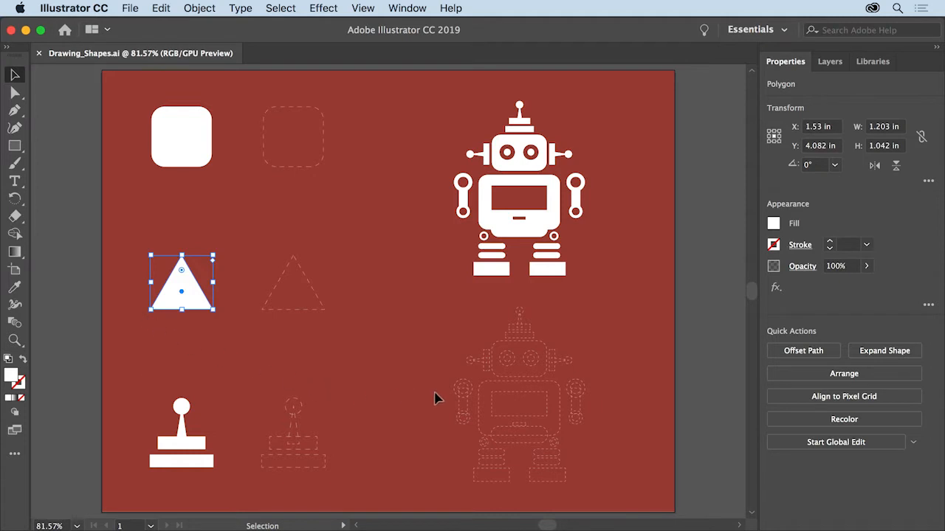
mouse_move(192, 331)
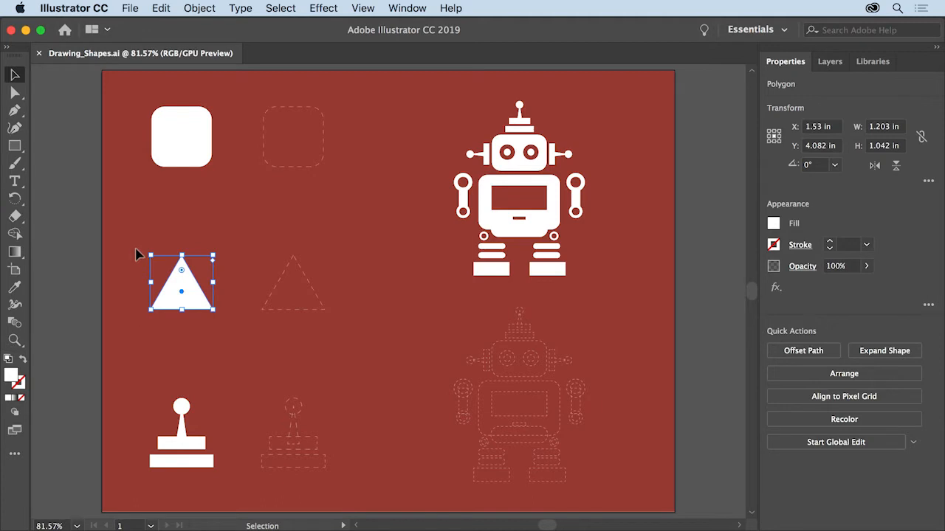
mouse_move(142, 248)
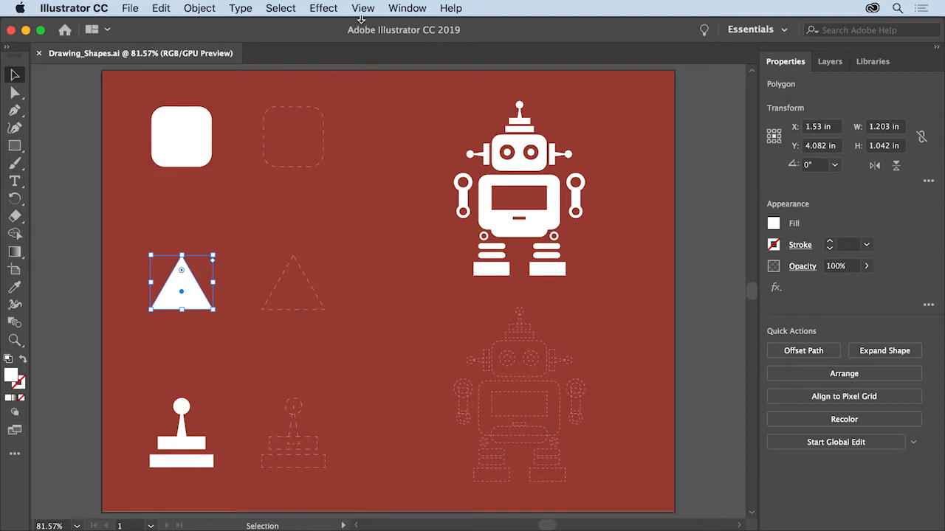
Use a View menu command, then arm the Rectangle tool from the toolbar
left_click(361, 9)
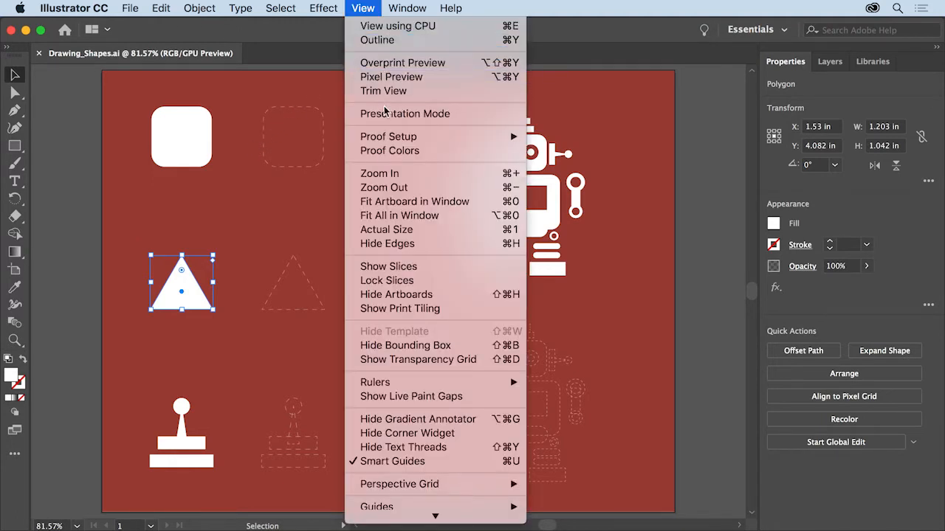
mouse_move(458, 352)
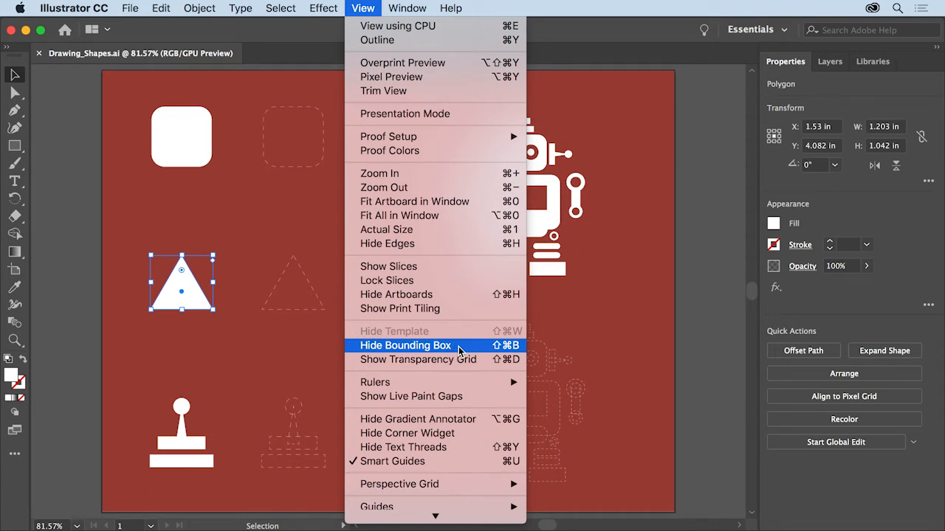
left_click(406, 346)
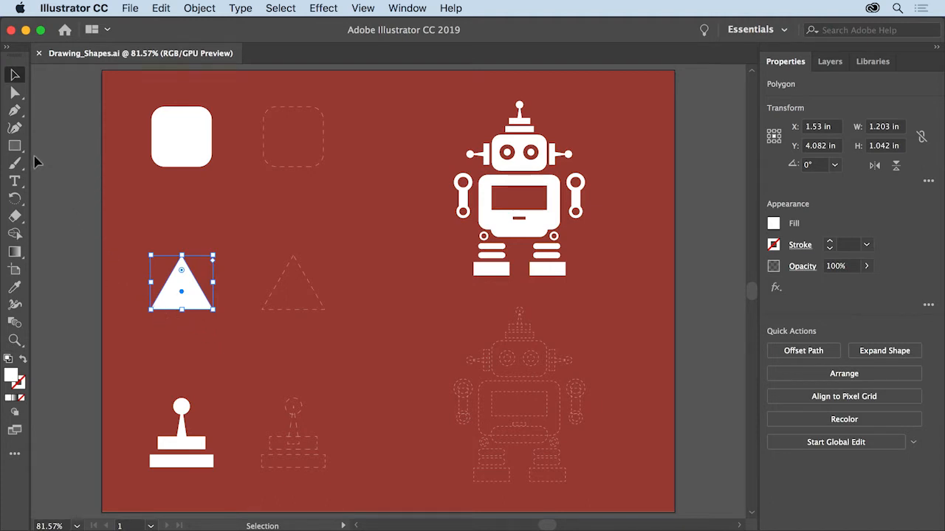
left_click(15, 146)
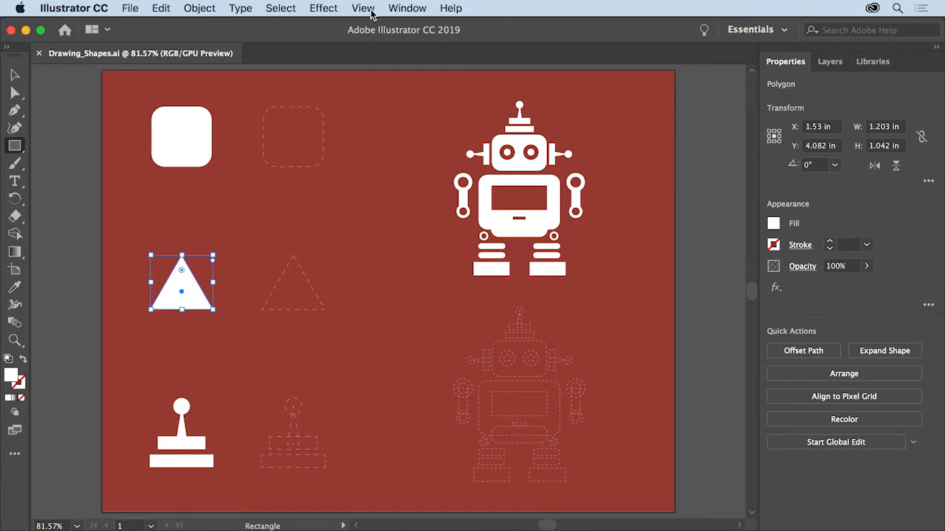
Drag a white rectangle over the dotted rounded-square guide at the top and size it to cover it
left_click(363, 9)
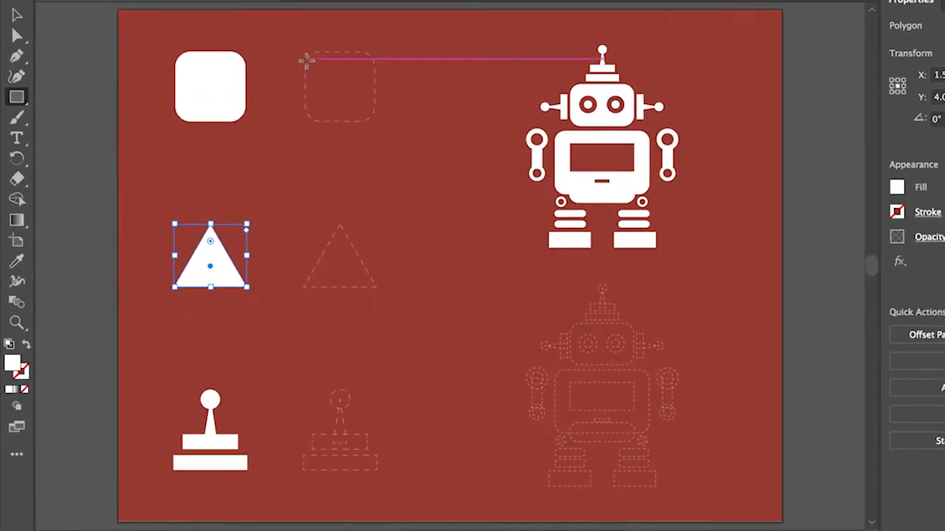
left_click_drag(307, 57, 325, 87)
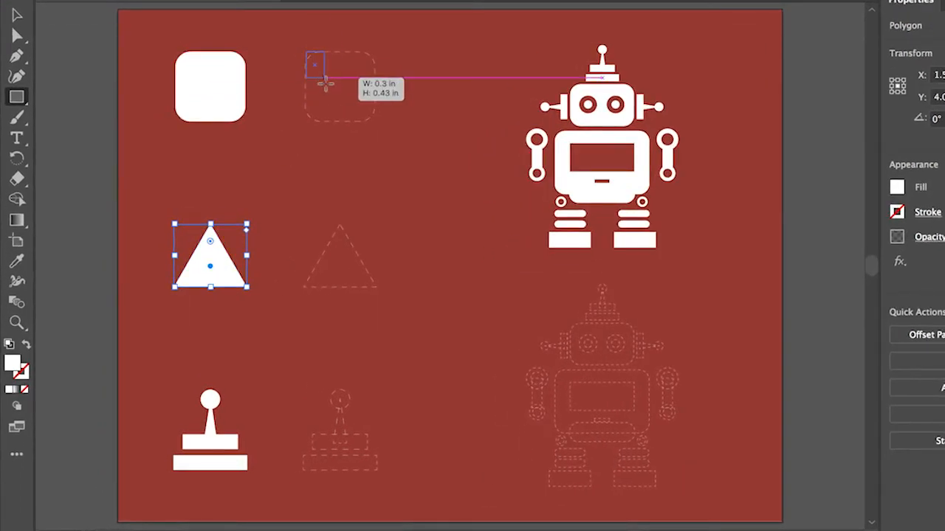
left_click_drag(307, 59, 406, 144)
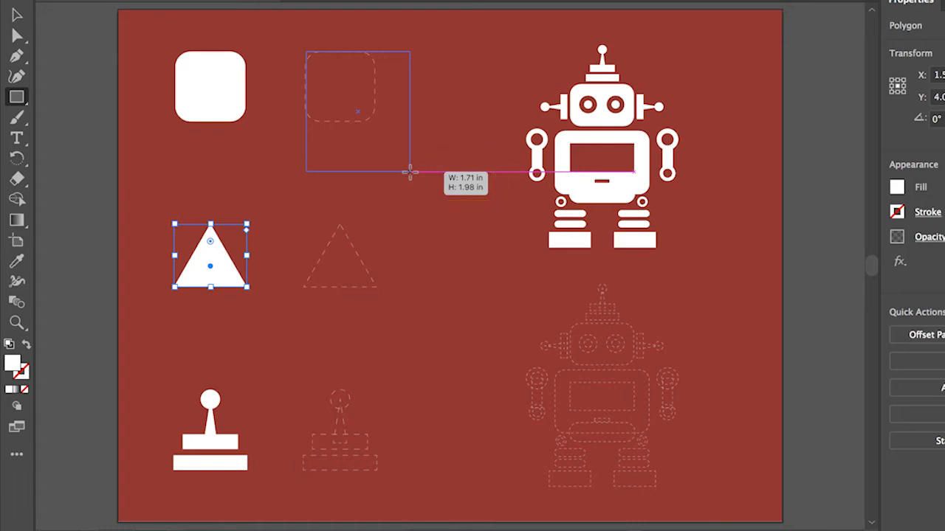
left_click_drag(405, 170, 417, 150)
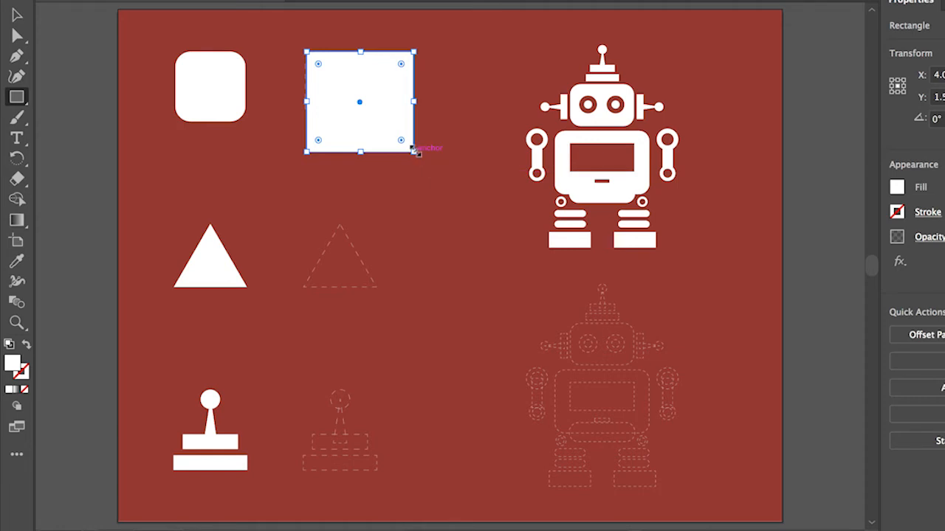
Draw a smaller white square matching the dotted guide beside the first rounded square
left_click_drag(414, 151, 398, 136)
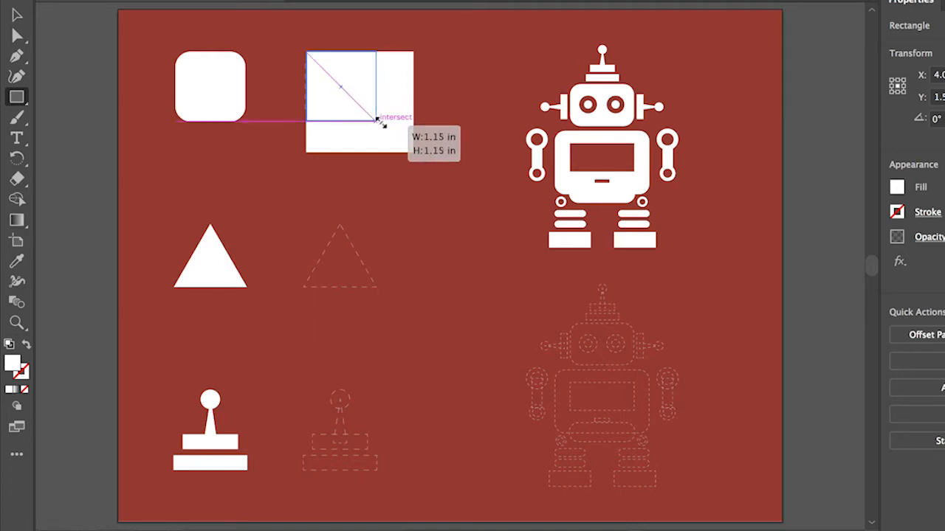
left_click_drag(376, 118, 377, 119)
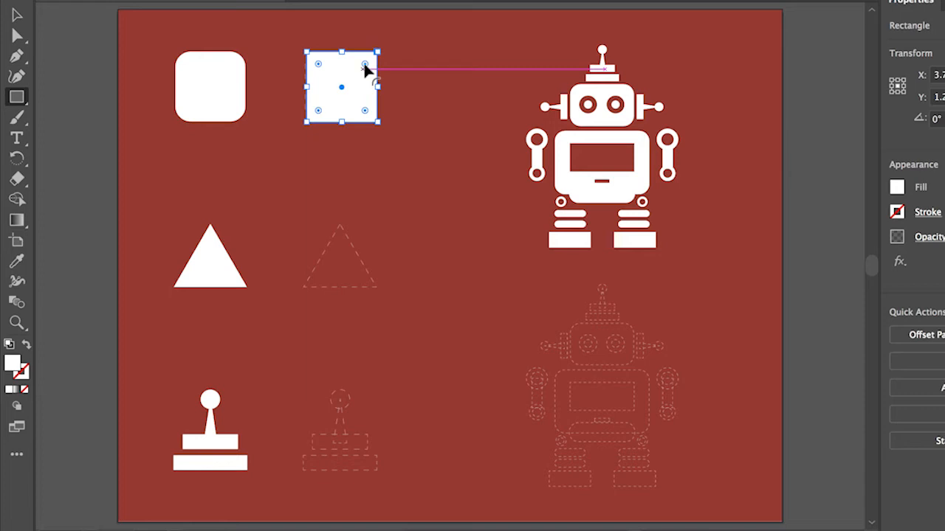
Pull a Live Corner widget inward to round the new square's corners
left_click_drag(362, 65, 347, 74)
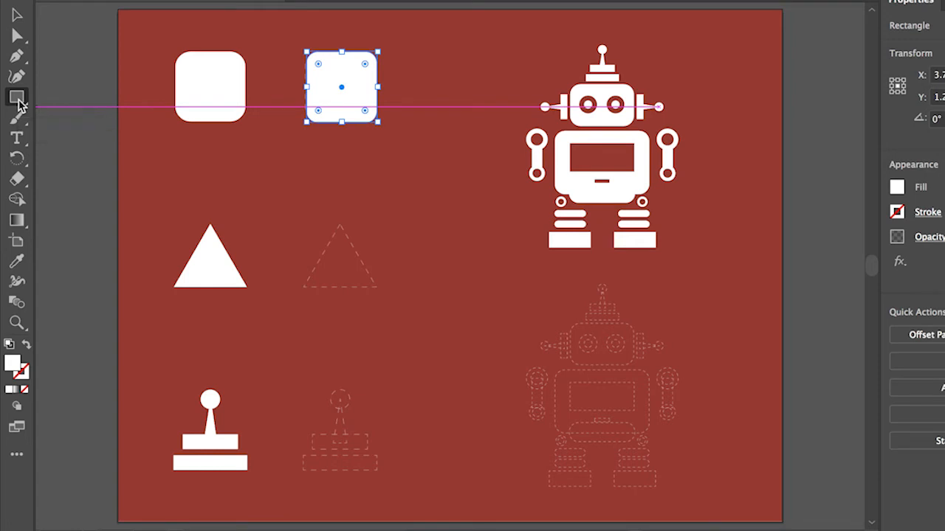
Switch to the Polygon tool and drag a white hexagon grown to cover the dotted triangle guide
left_click(11, 94)
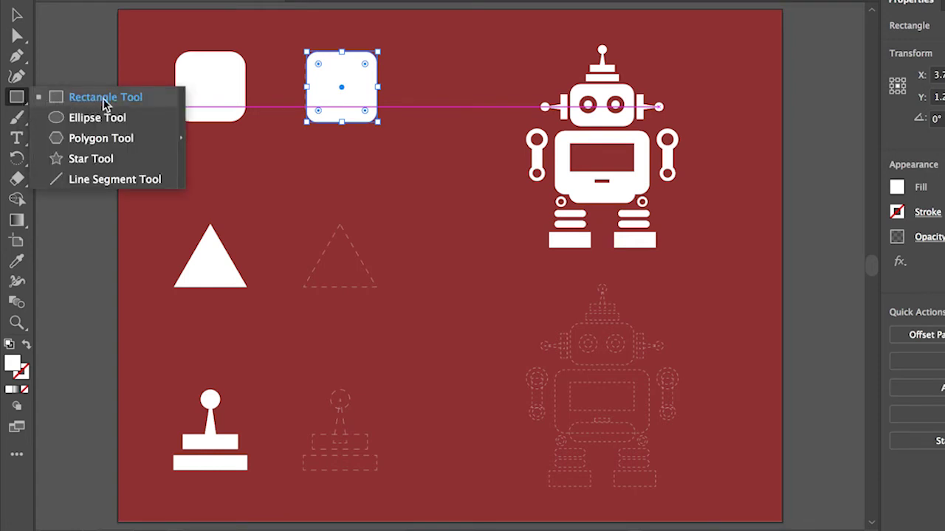
mouse_move(155, 138)
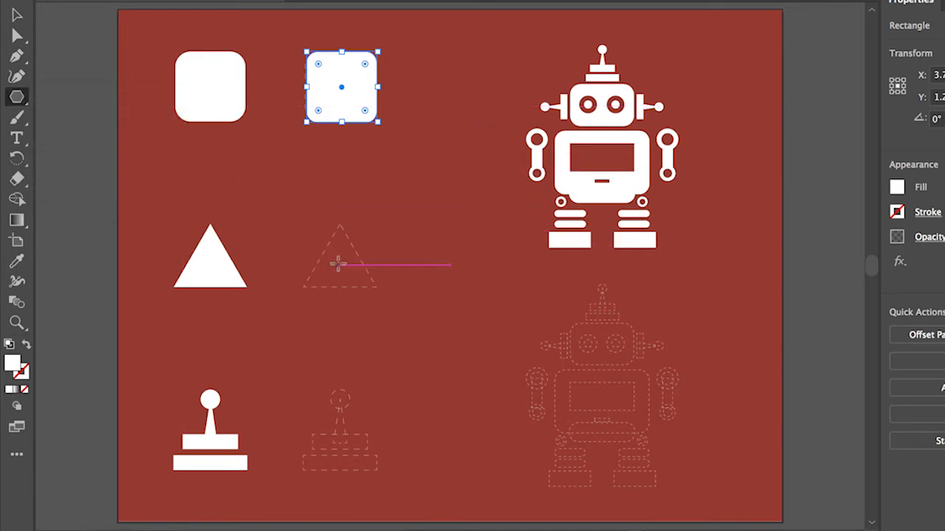
left_click_drag(325, 251, 361, 280)
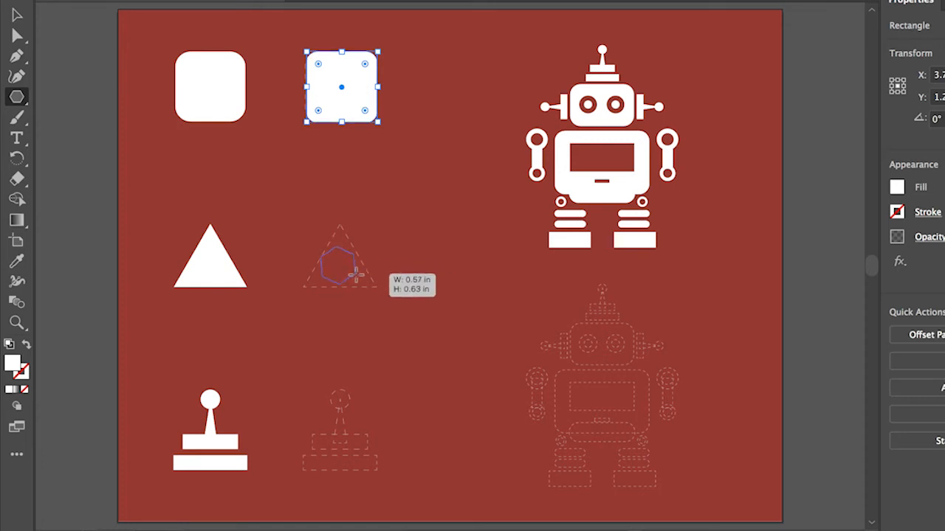
left_click_drag(340, 266, 369, 303)
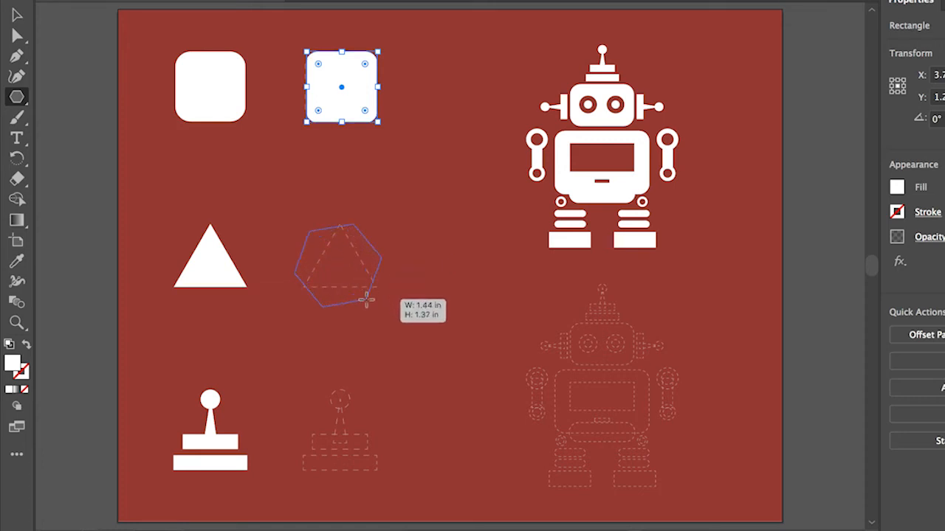
left_click_drag(366, 298, 384, 298)
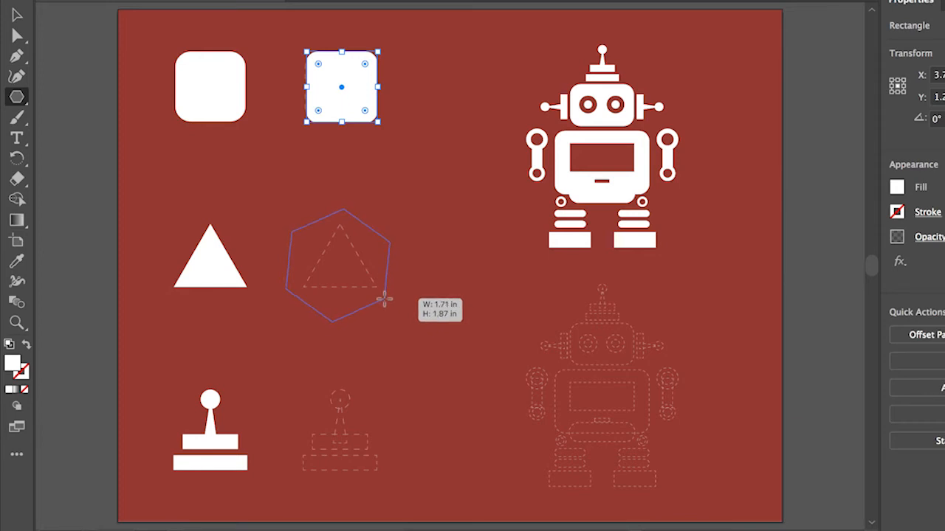
left_click_drag(384, 298, 384, 304)
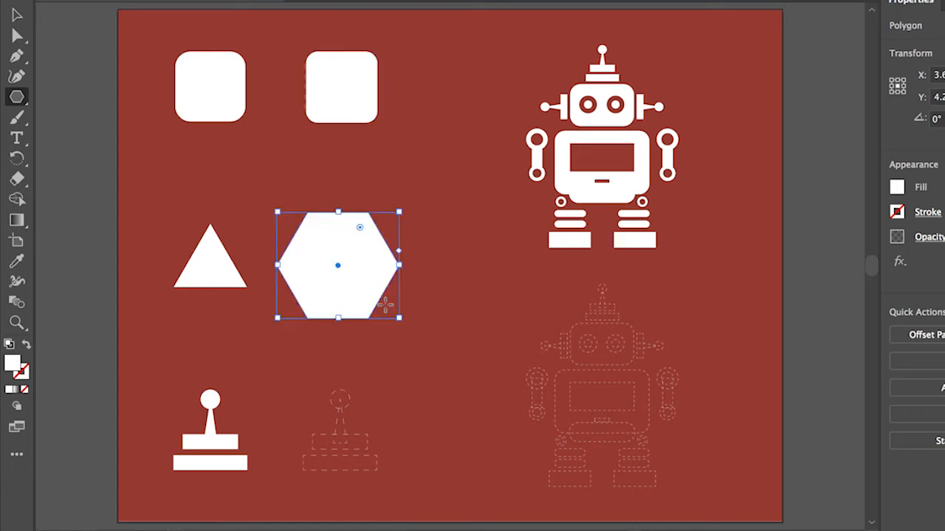
mouse_move(420, 292)
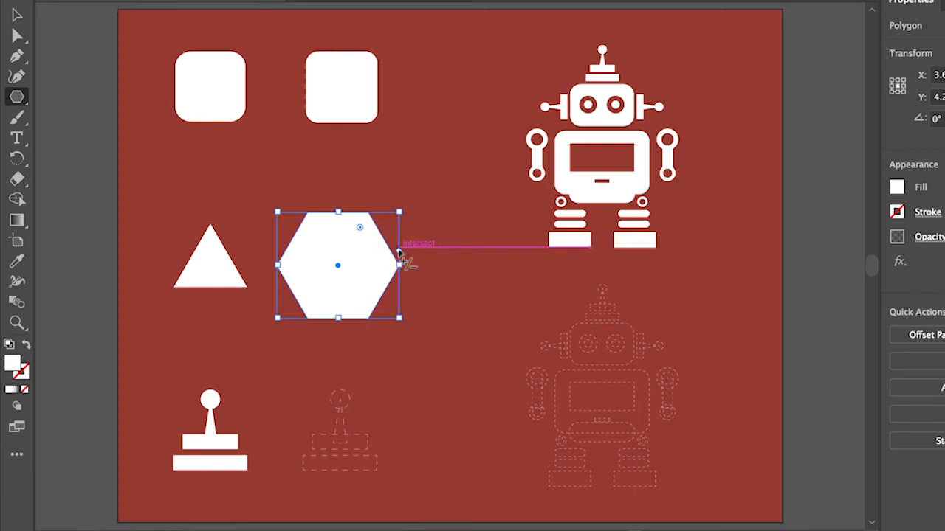
Drag the polygon side widget down to three sides, turning the hexagon into a triangle
left_click_drag(398, 254, 401, 243)
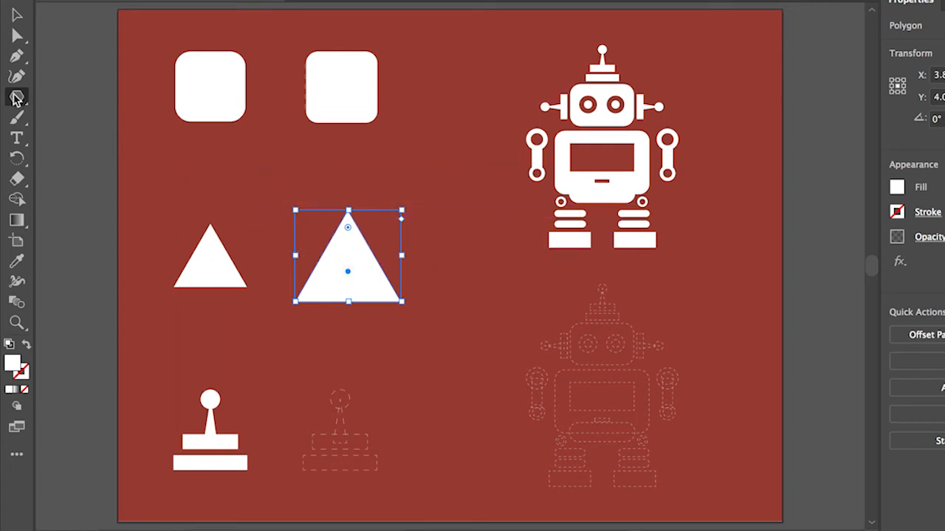
Choose the Ellipse tool from the shape flyout to draw the joystick knob circle
left_click(15, 96)
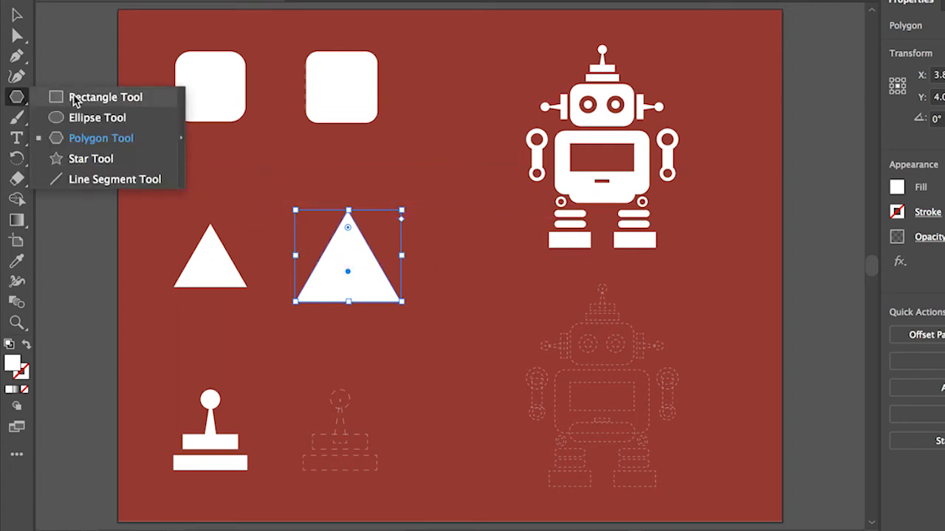
left_click(94, 118)
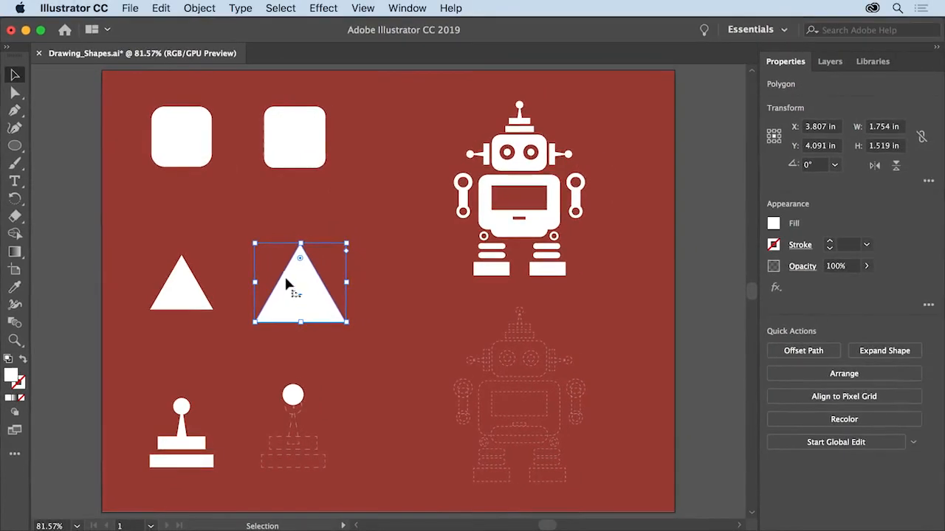
Select the second white triangle and copy it via Edit > Copy
left_click(163, 8)
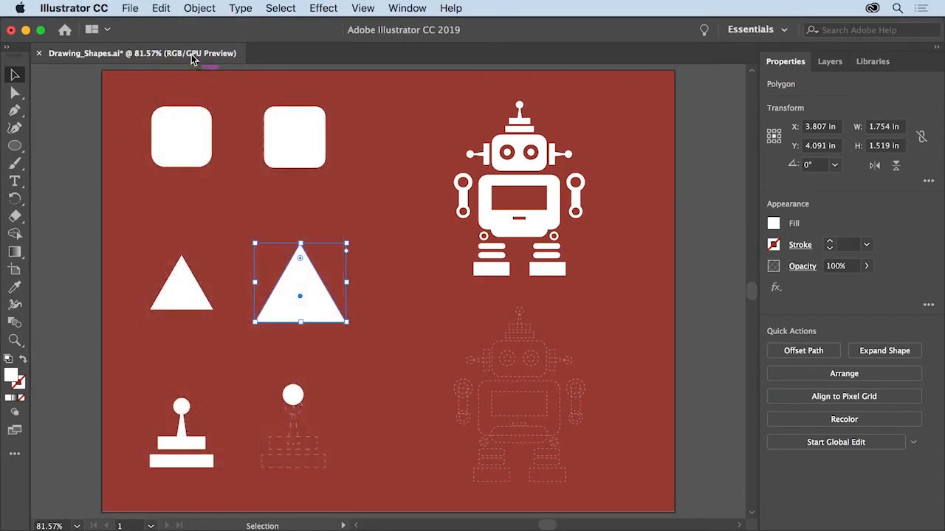
left_click(151, 9)
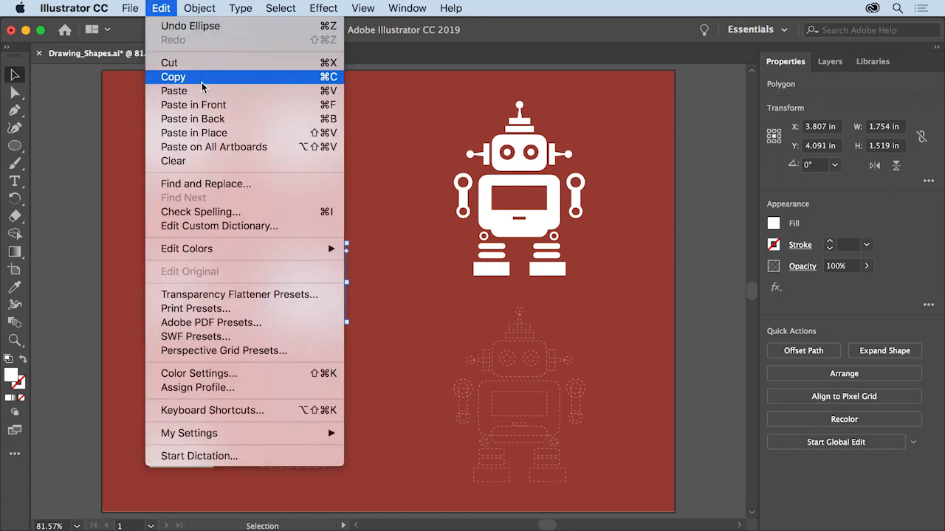
left_click(173, 76)
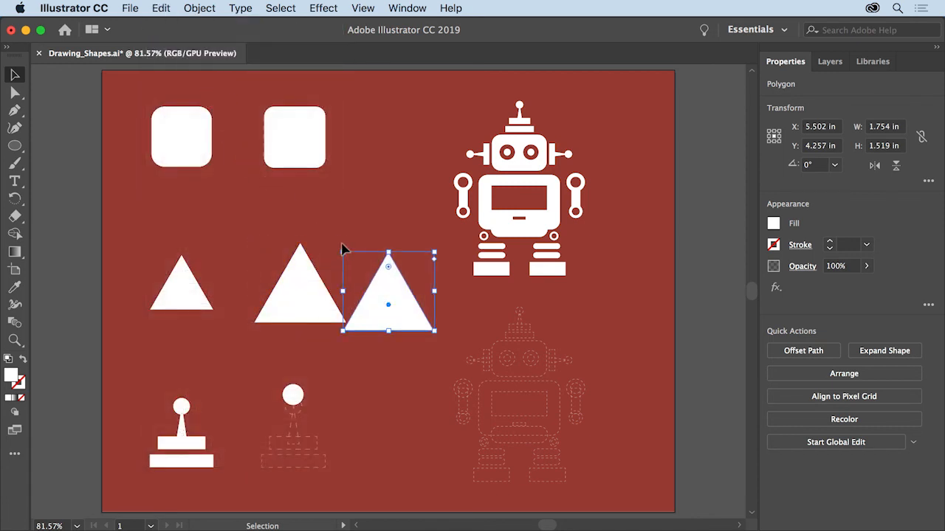
Move the triangle copy onto the joystick guide, squeeze it narrow and place it beneath the circle
left_click_drag(389, 288, 343, 413)
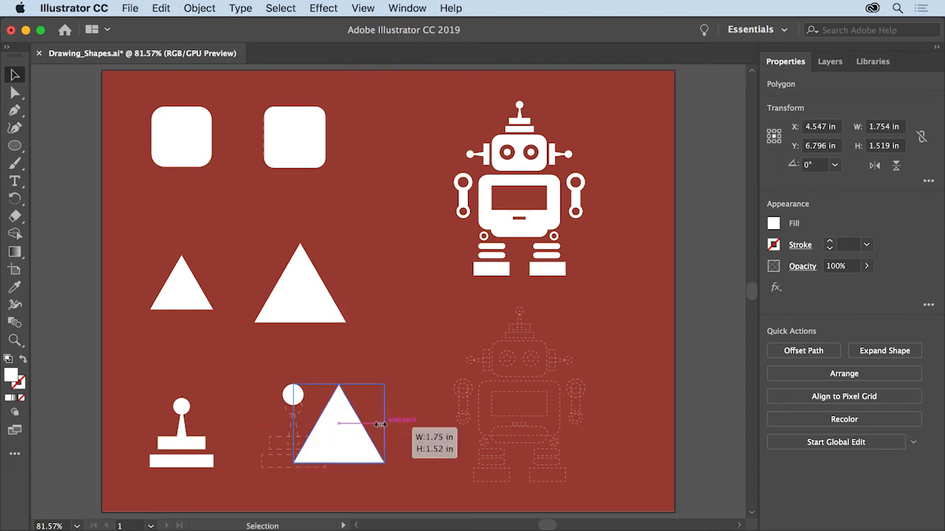
left_click_drag(382, 424, 317, 424)
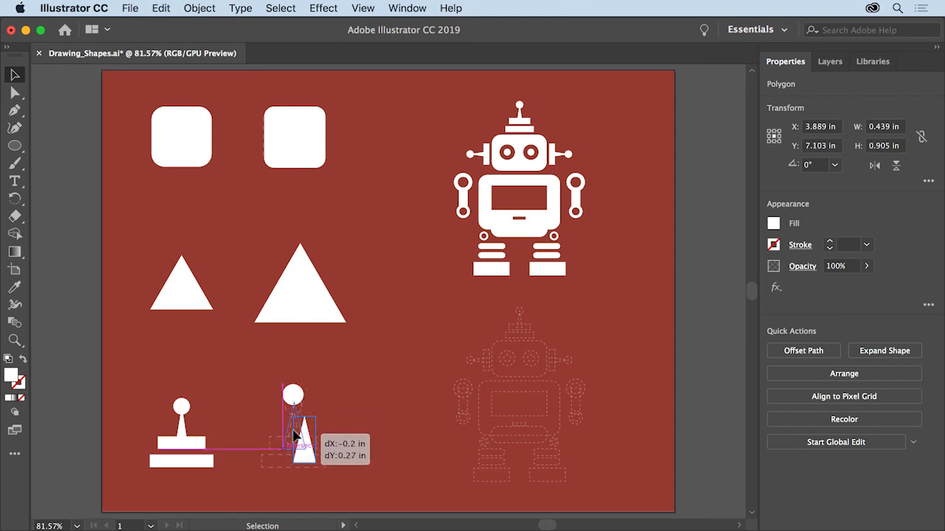
left_click_drag(292, 435, 293, 428)
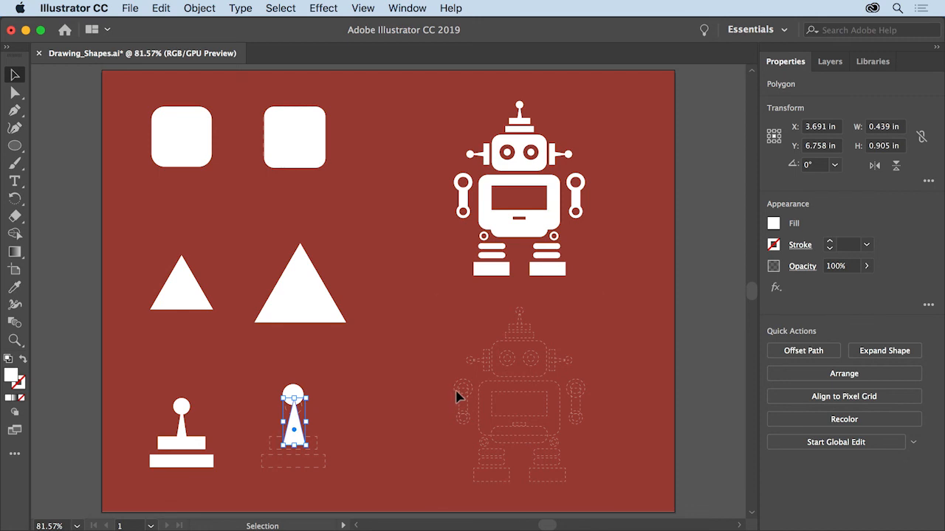
mouse_move(450, 401)
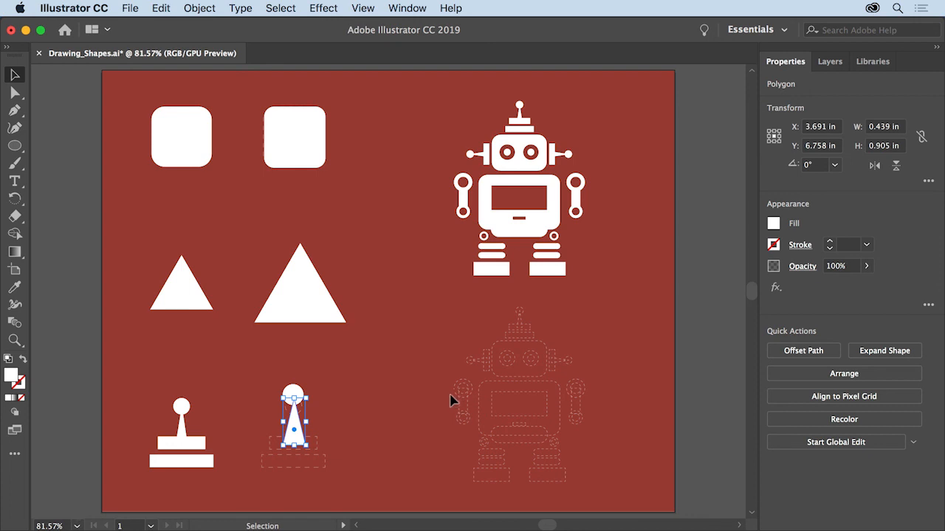
mouse_move(457, 227)
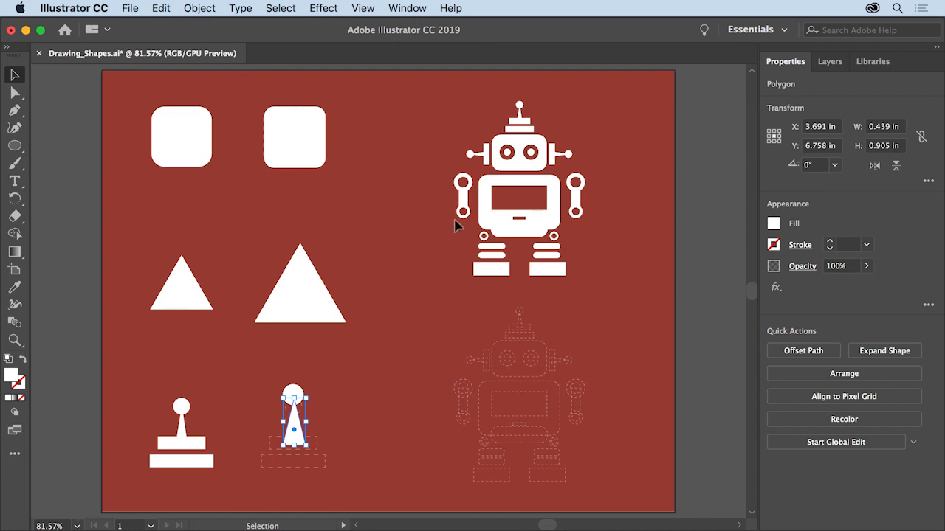